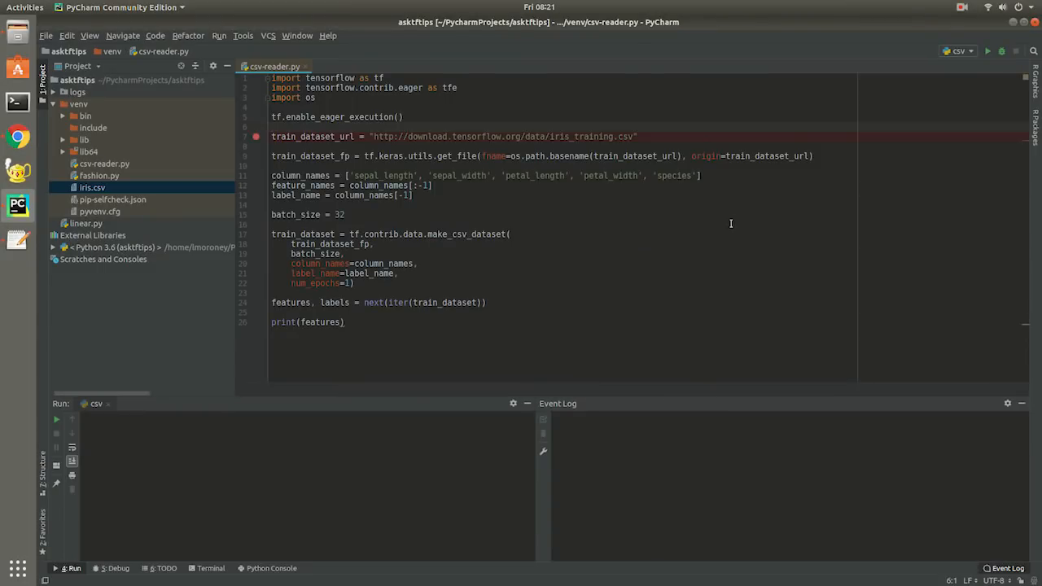
{"action": "mouse_move", "coordinate": [1001, 51]}
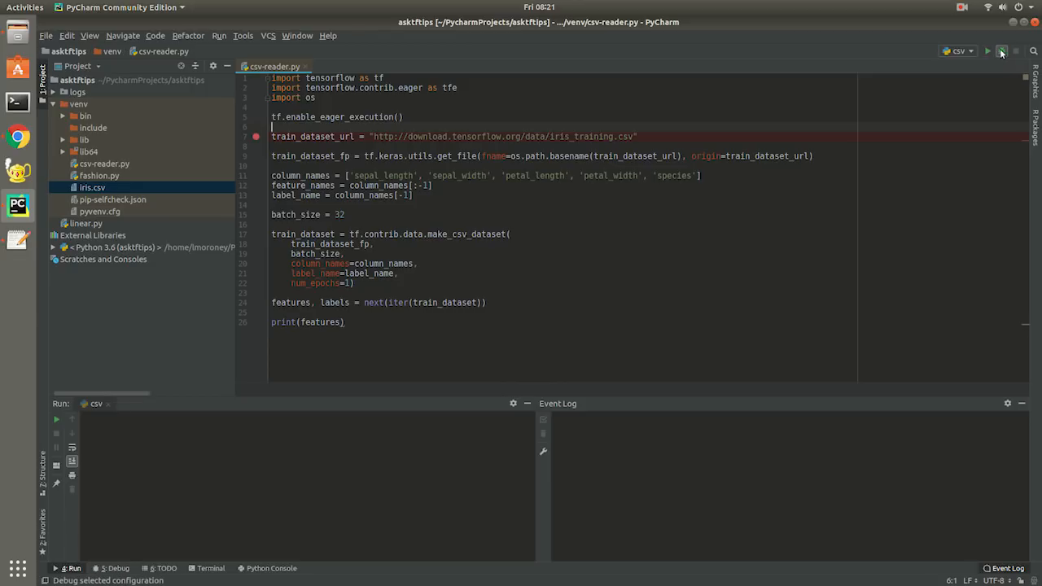
Launch csv-reader.py under the debugger so it pauses at the line 7 breakpoint
{"action": "left_click", "coordinate": [1001, 52]}
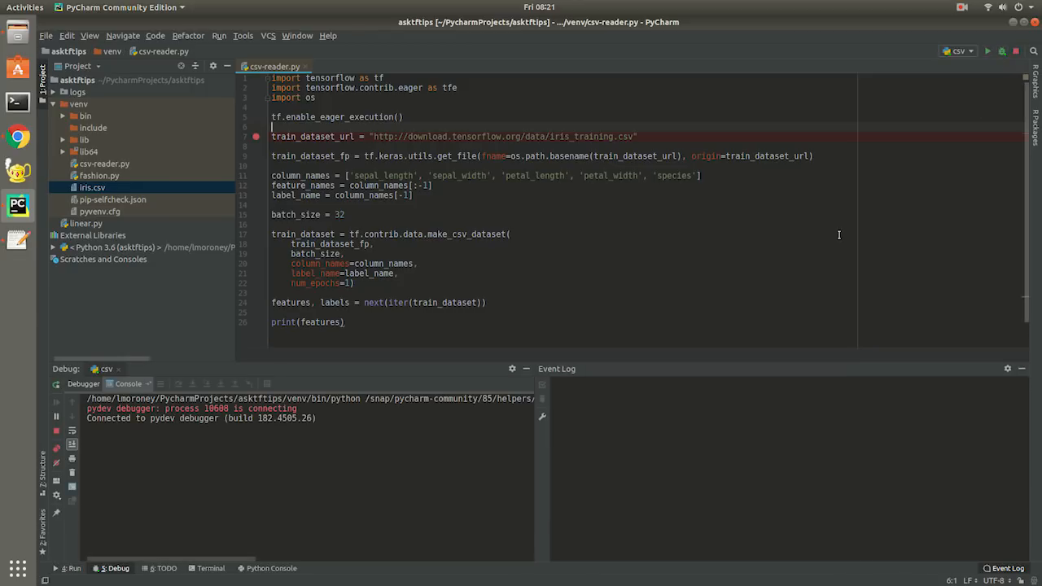
{"action": "mouse_move", "coordinate": [427, 207]}
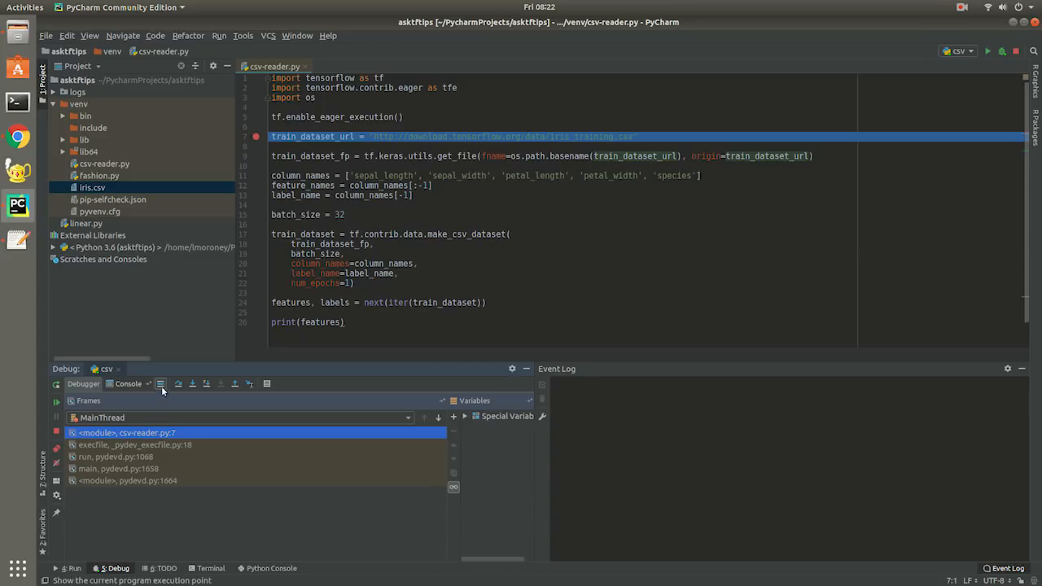
{"action": "mouse_move", "coordinate": [178, 384]}
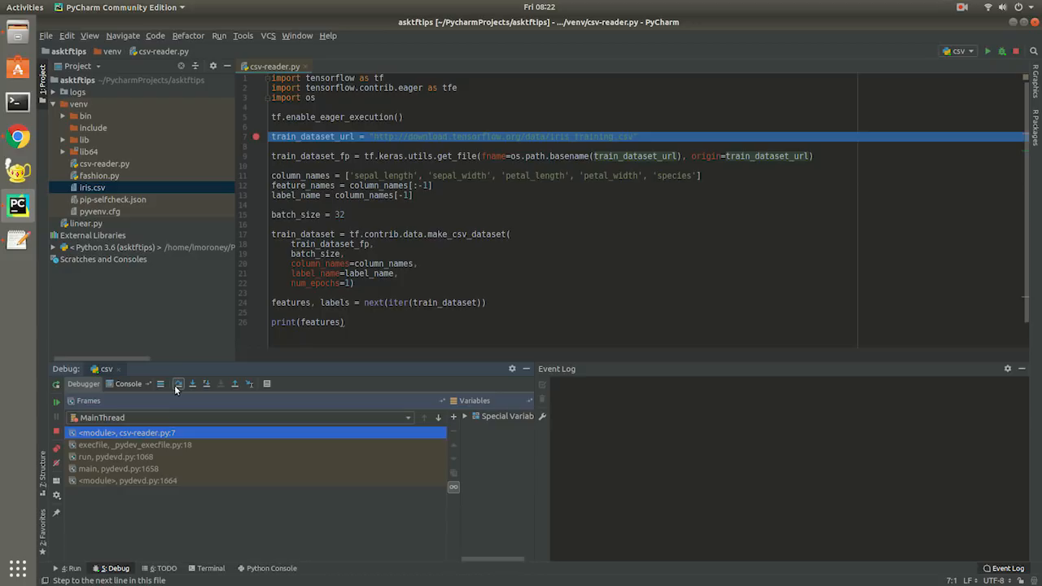
Step over the URL, file path and column-name lines to batch_size 32 and onward
{"action": "left_click", "coordinate": [178, 383]}
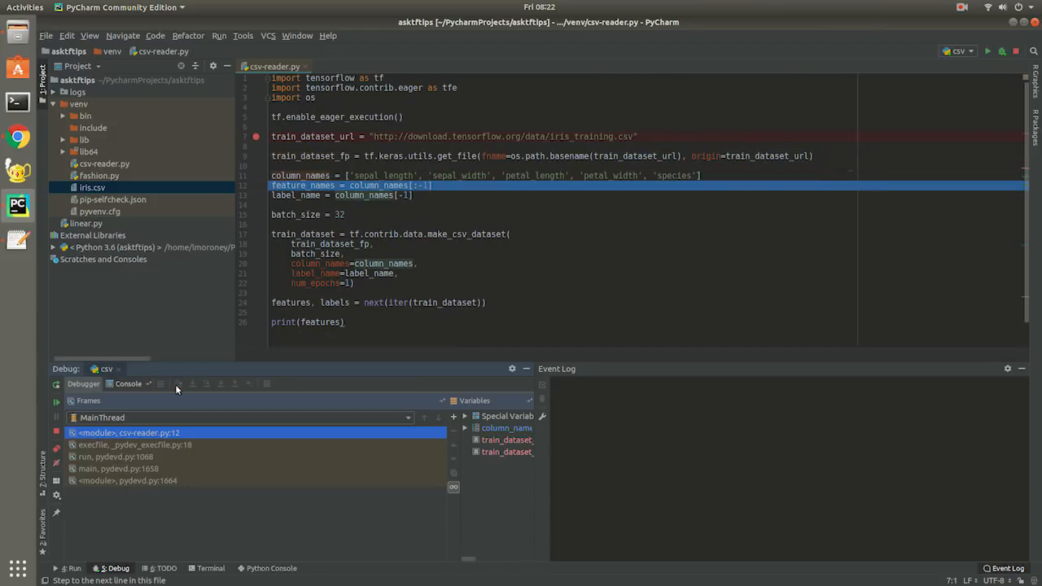
{"action": "left_click", "coordinate": [178, 384]}
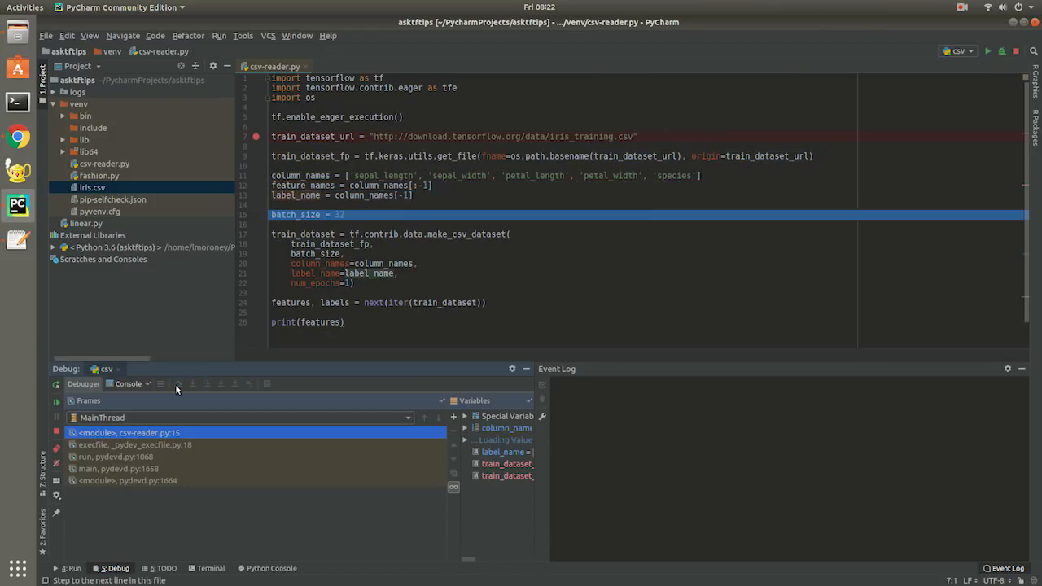
{"action": "left_click", "coordinate": [179, 383]}
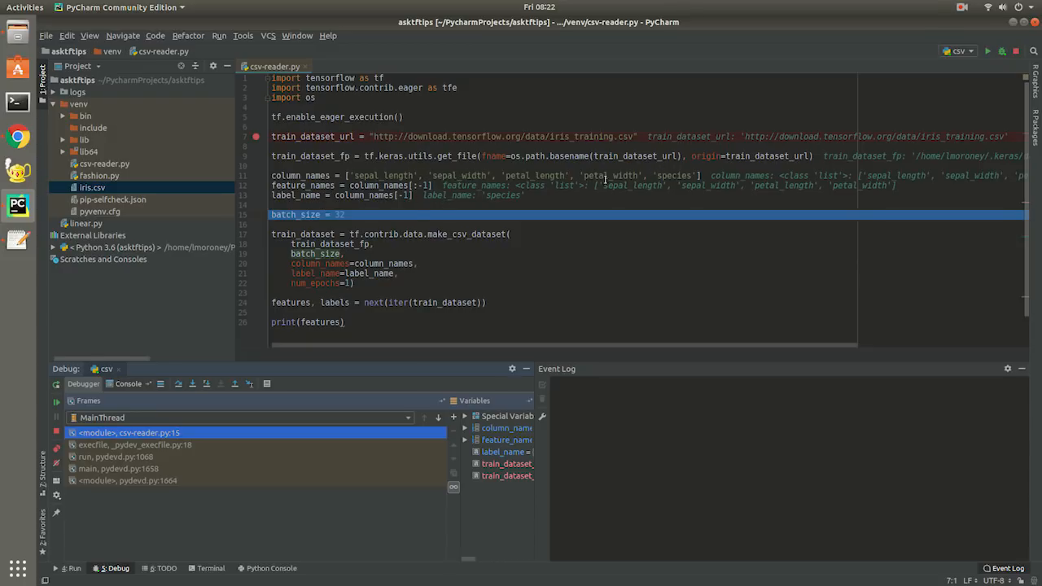
{"action": "mouse_move", "coordinate": [176, 384]}
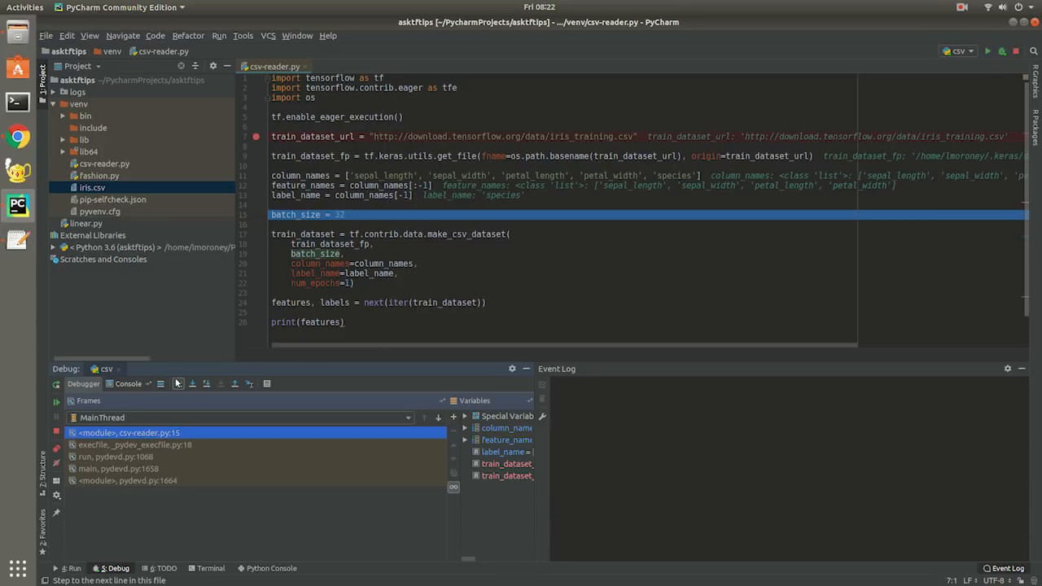
{"action": "left_click", "coordinate": [177, 383]}
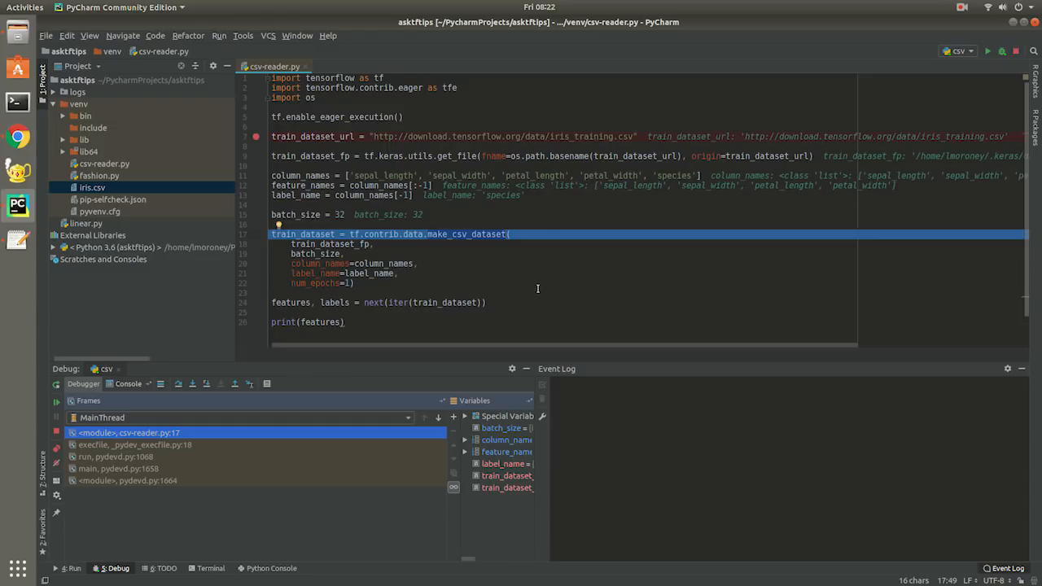
{"action": "mouse_move", "coordinate": [181, 413]}
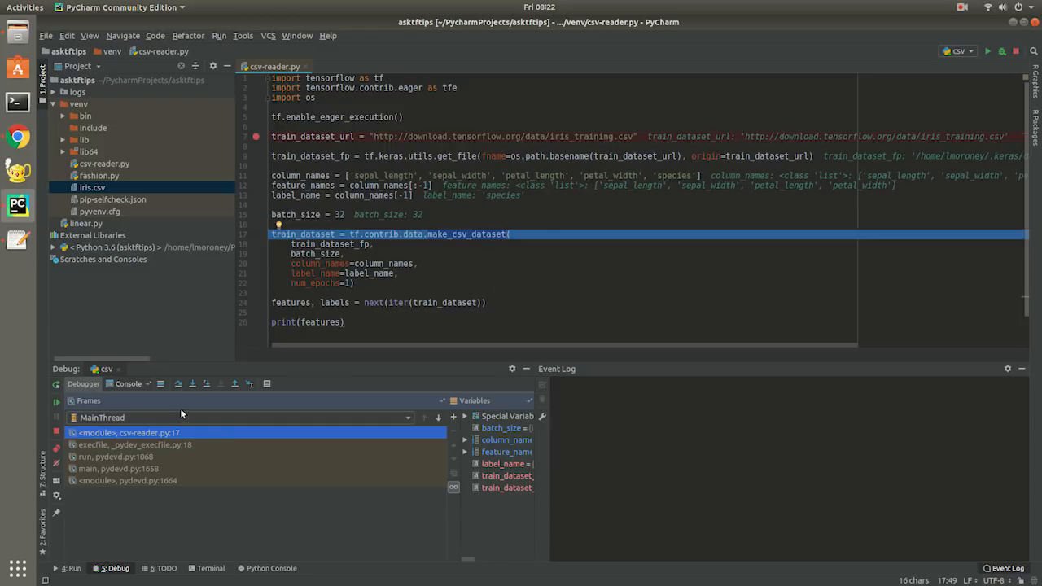
Step through the make_csv_dataset arguments to print(features), scrolling right to read inline values
{"action": "left_click", "coordinate": [179, 383]}
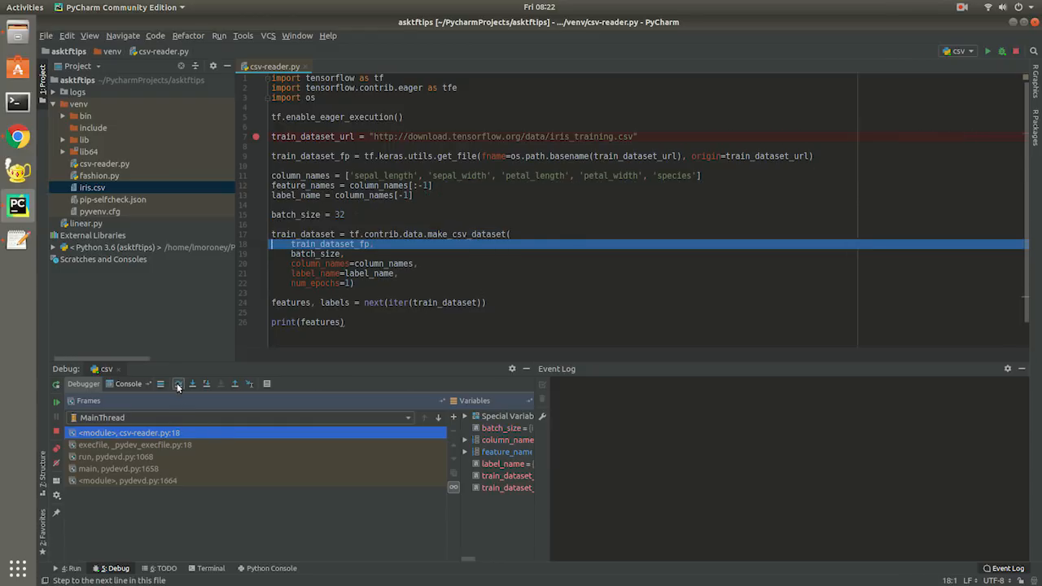
{"action": "left_click", "coordinate": [177, 383]}
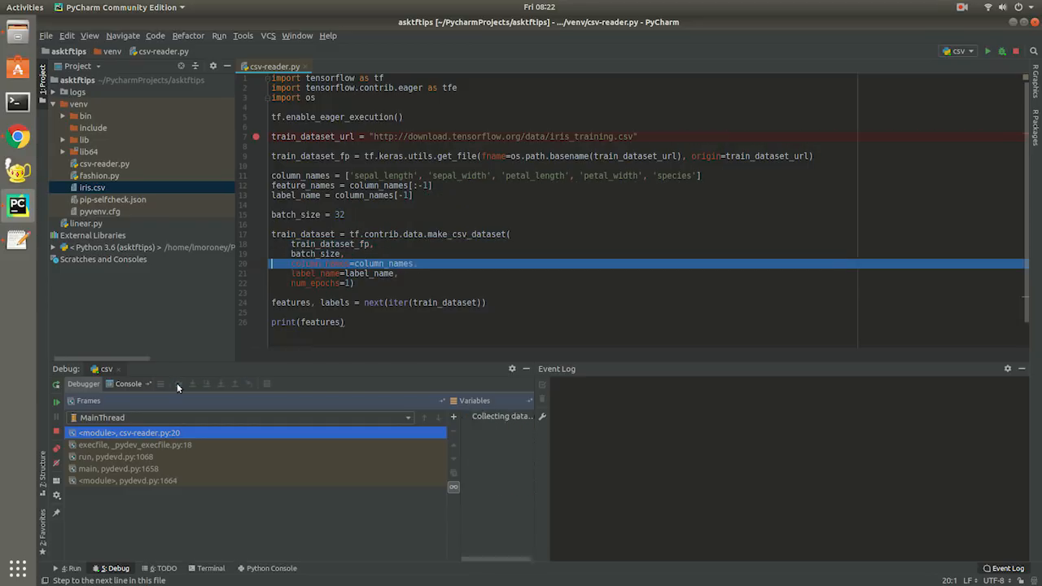
{"action": "left_click", "coordinate": [178, 383]}
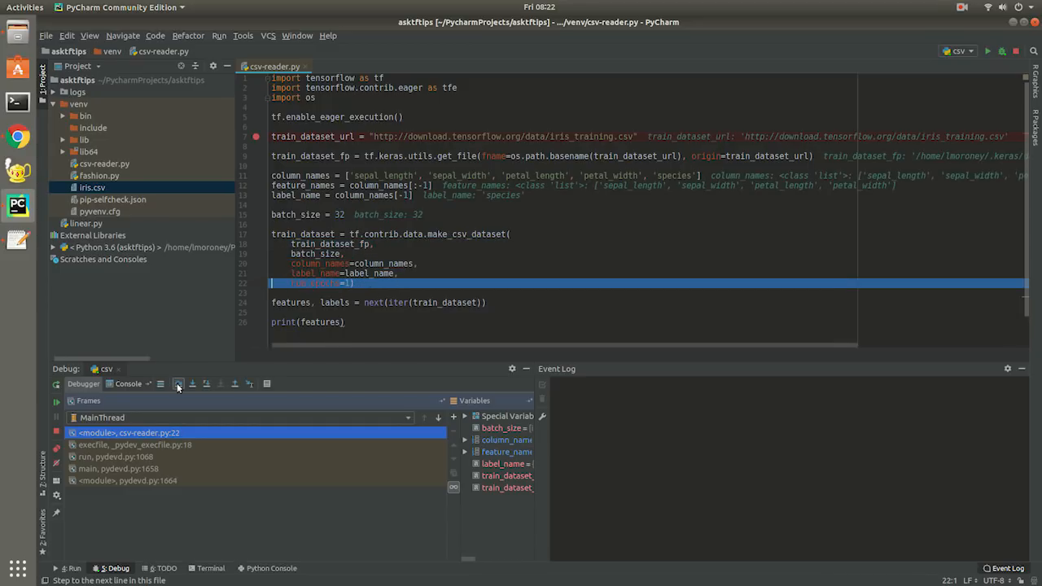
{"action": "left_click", "coordinate": [178, 383]}
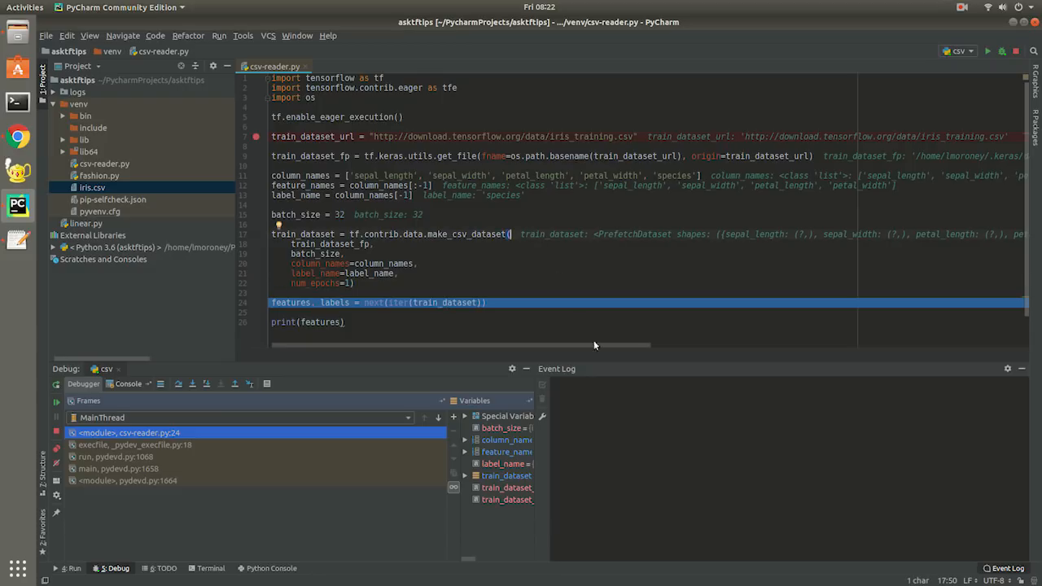
{"action": "scroll", "scroll_direction": "right", "scroll_amount": 3}
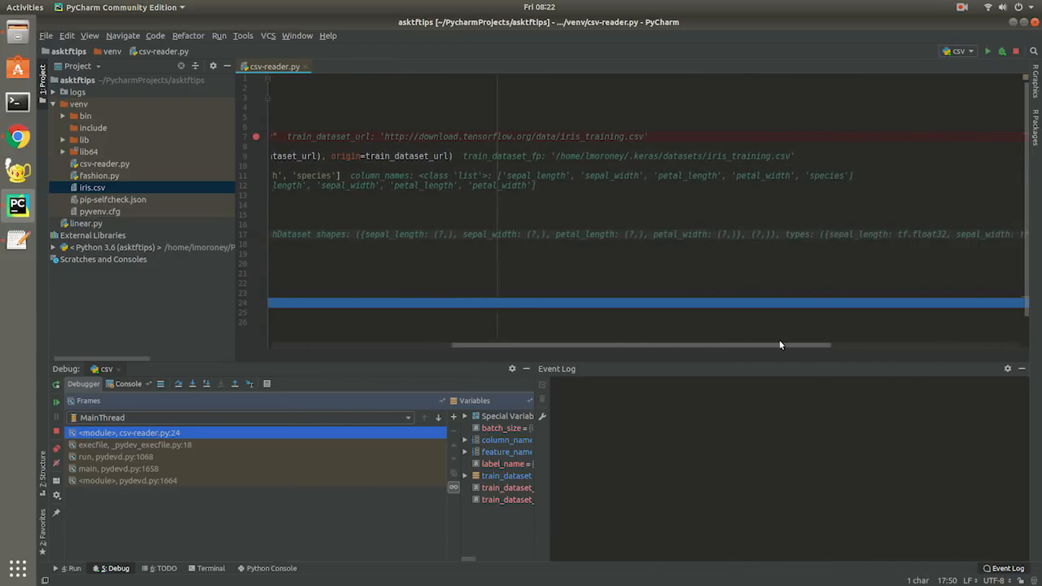
{"action": "scroll", "scroll_direction": "right", "scroll_amount": 3}
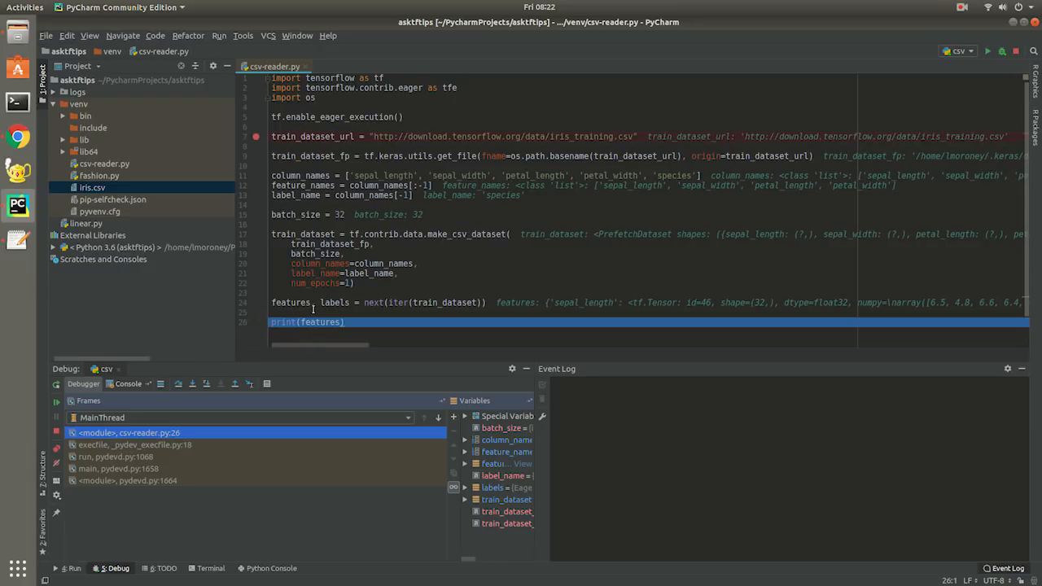
{"action": "mouse_move", "coordinate": [540, 297]}
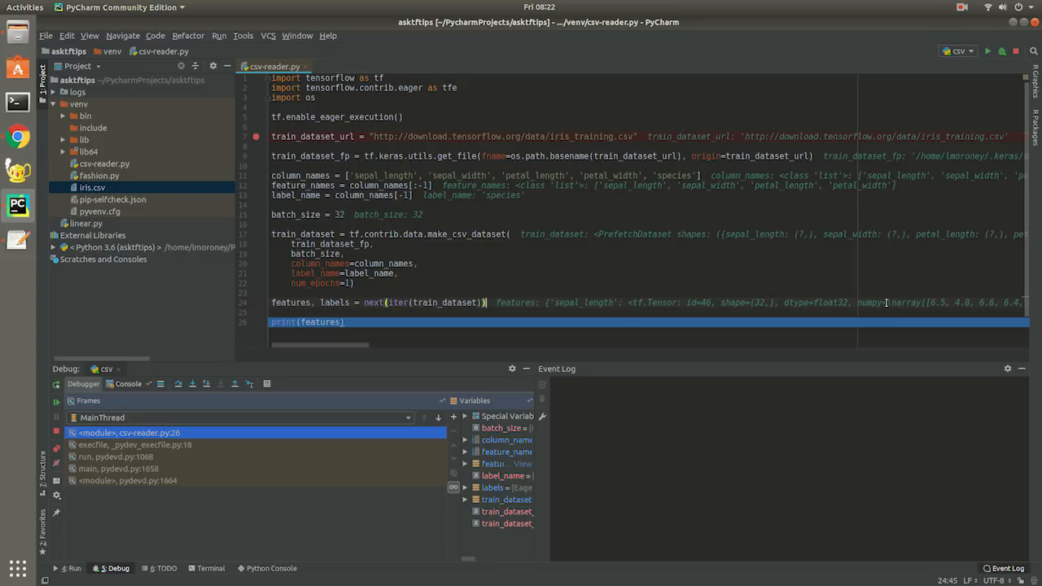
Scroll the editor to read the inline float32 sepal_length tensor (6.5, 4.8, 6.6, 6.4)
{"action": "scroll", "scroll_direction": "right", "scroll_amount": 3}
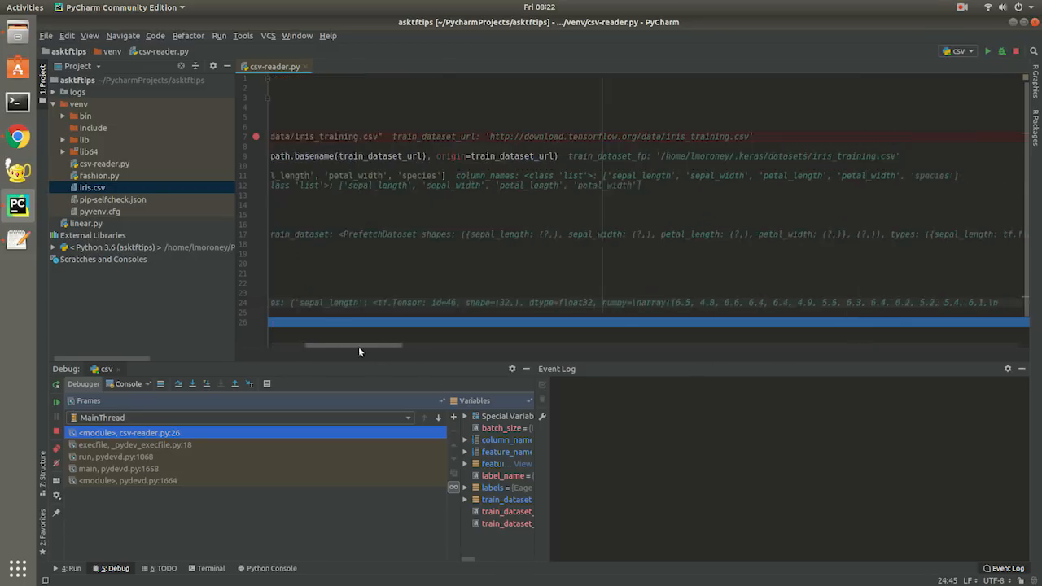
{"action": "scroll", "scroll_direction": "up", "scroll_amount": 3}
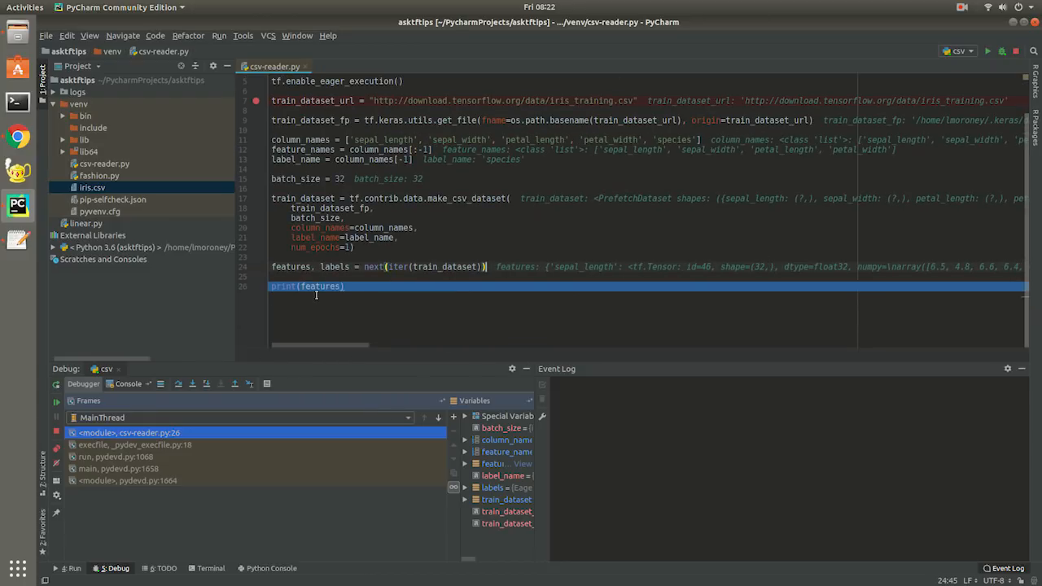